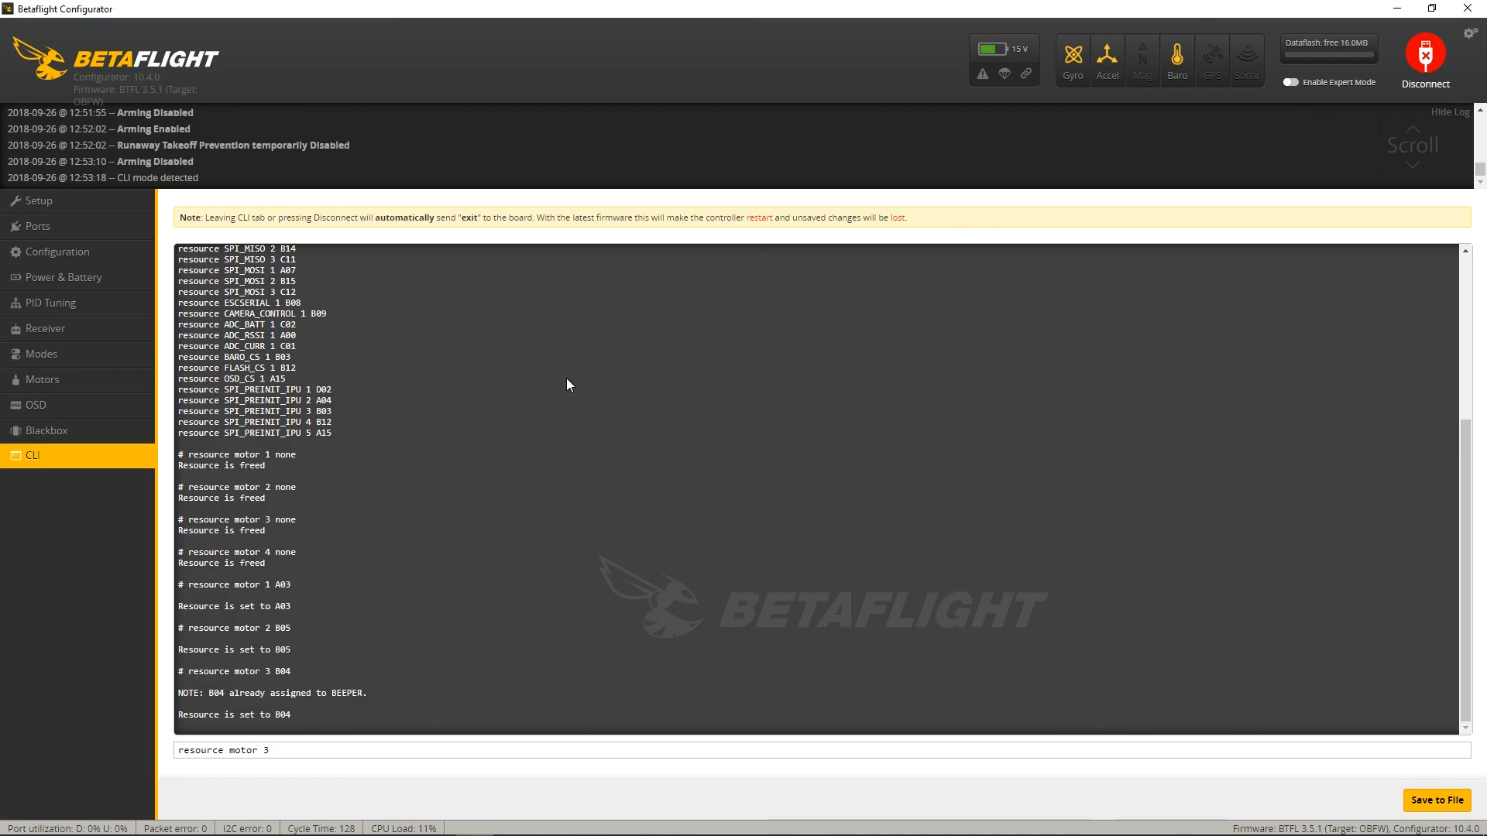
# Assign motor 3 to B00 and motor 4 to B01 via resource commands, then disconnect the board.
pyautogui.press('Return')
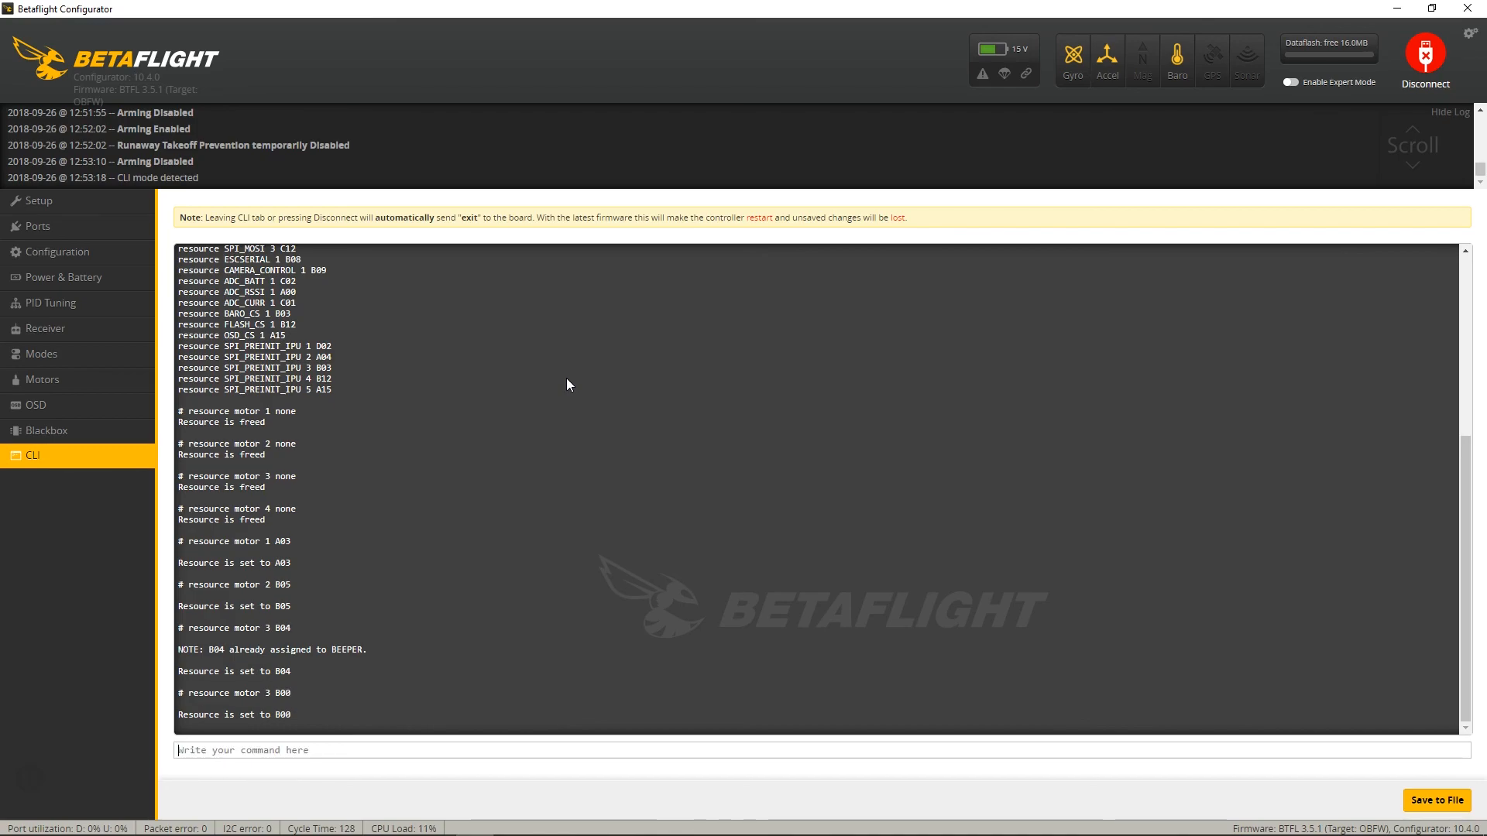
pyautogui.write('resource')
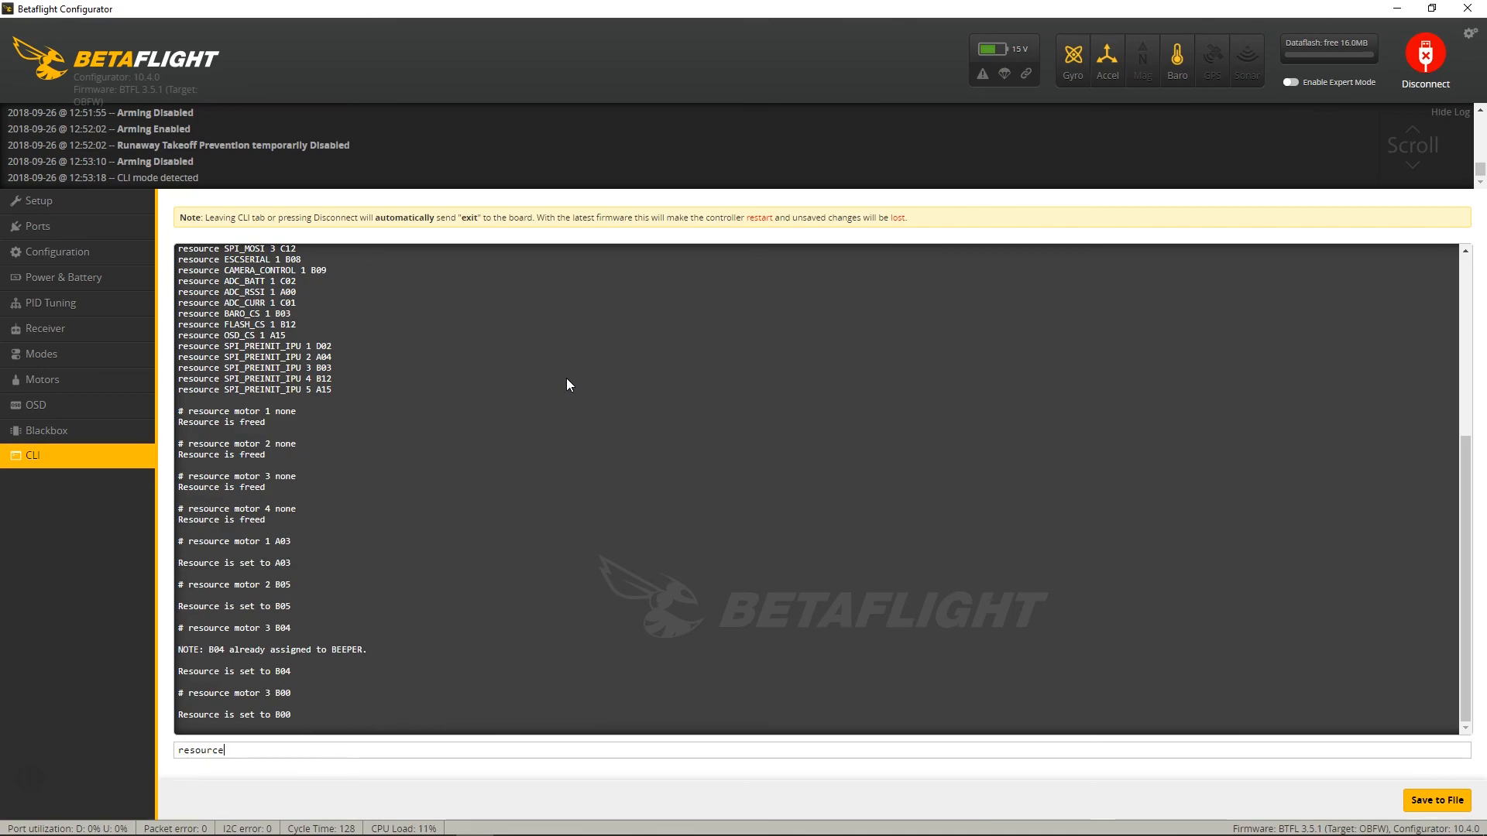
pyautogui.write('motor 4')
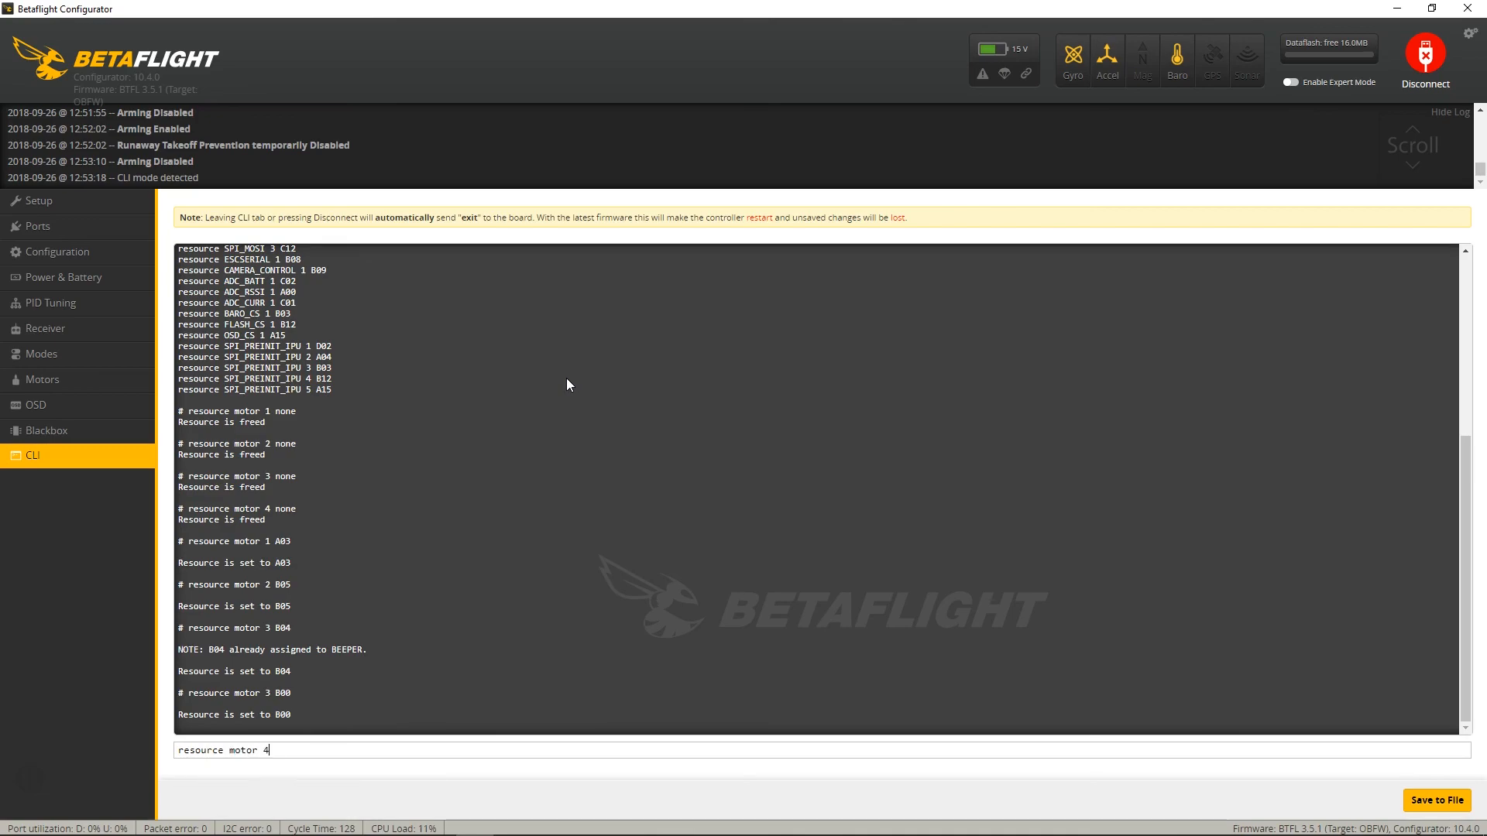
pyautogui.write('B01')
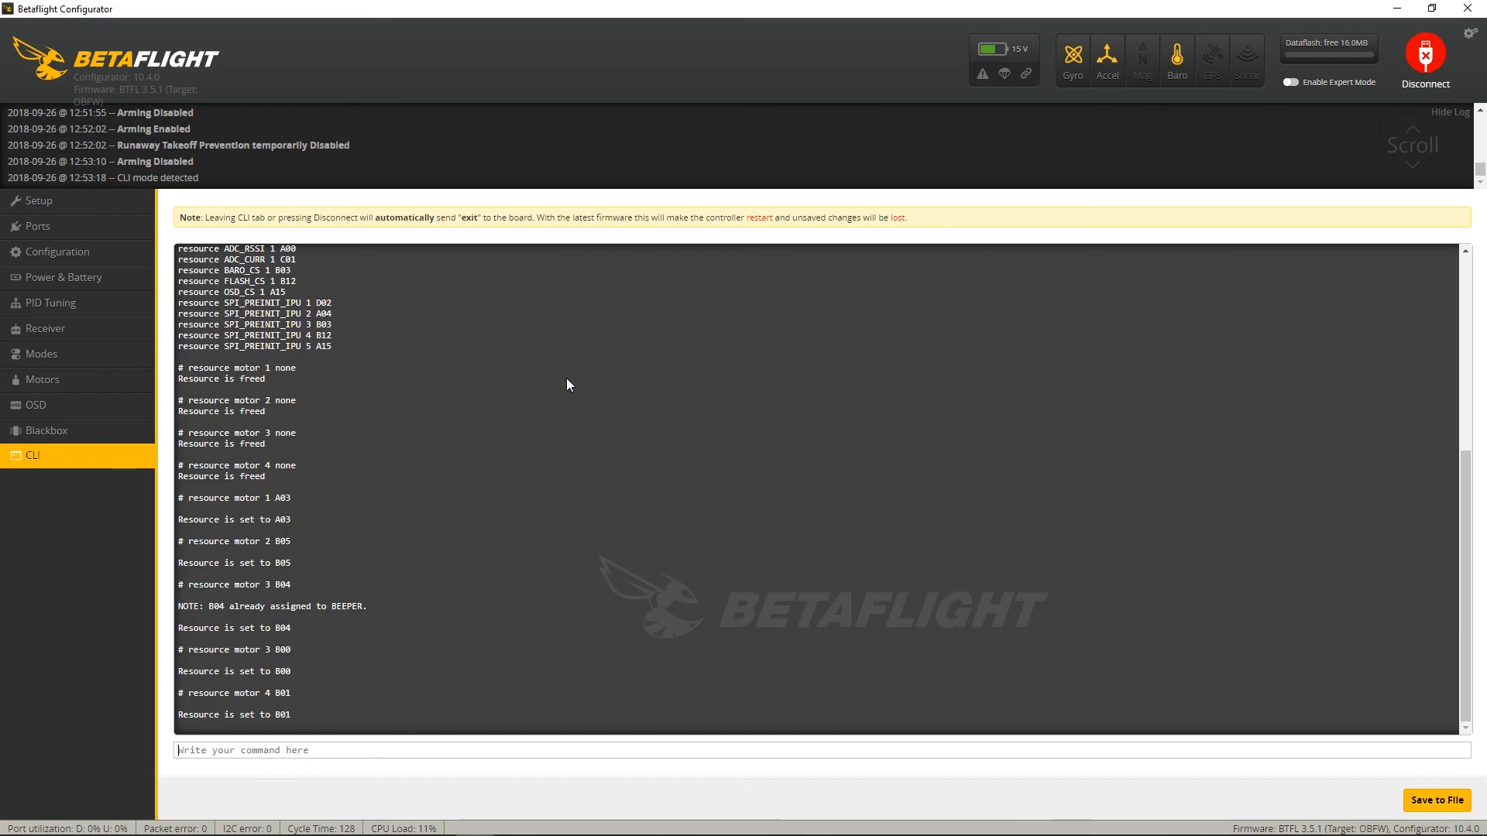
pyautogui.click(1422, 55)
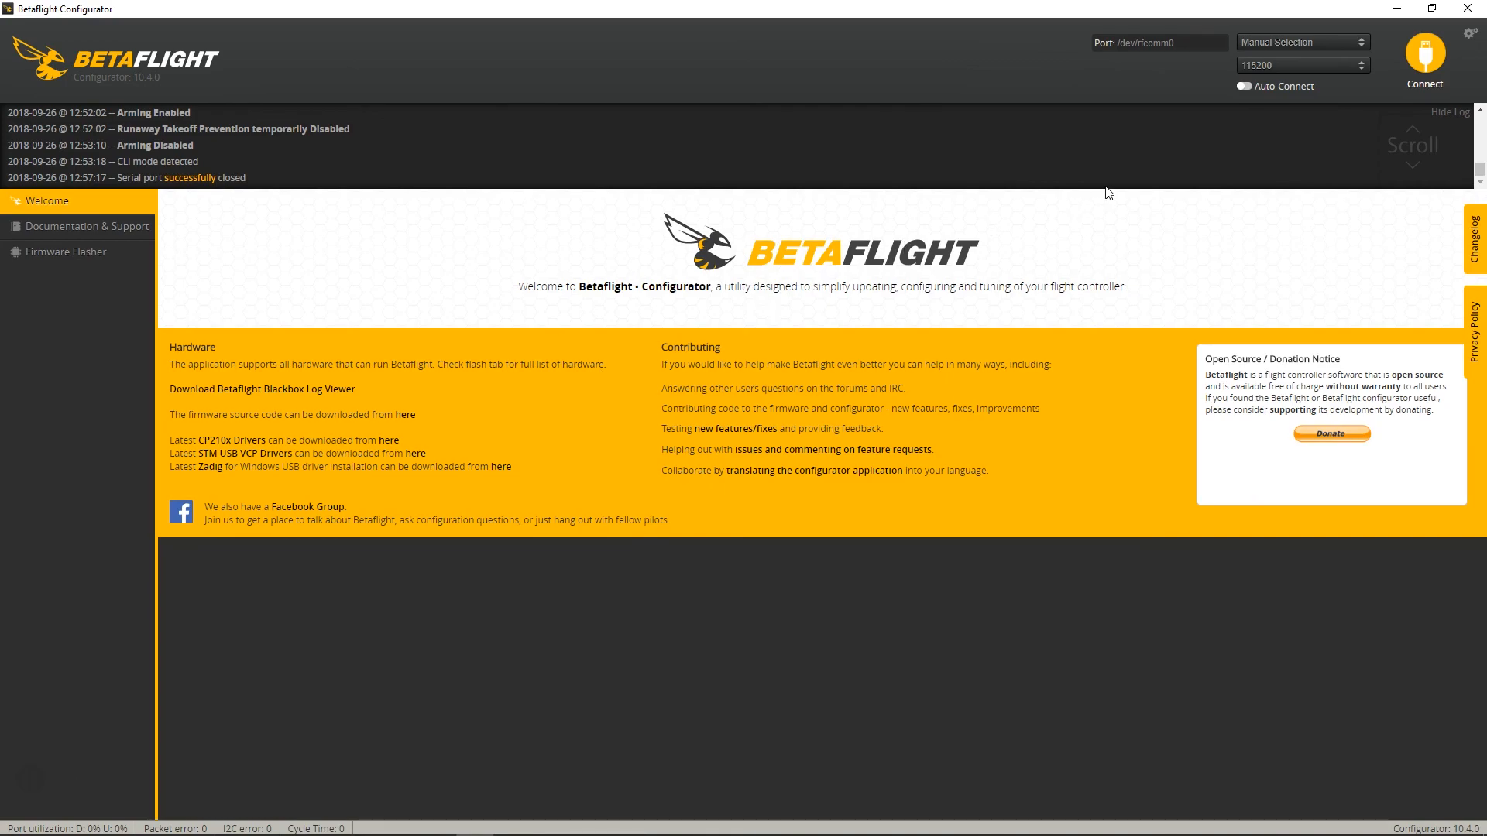
# Reconnect to the flight controller and show the Motors page with motors 1–4 test sliders.
pyautogui.click(1422, 57)
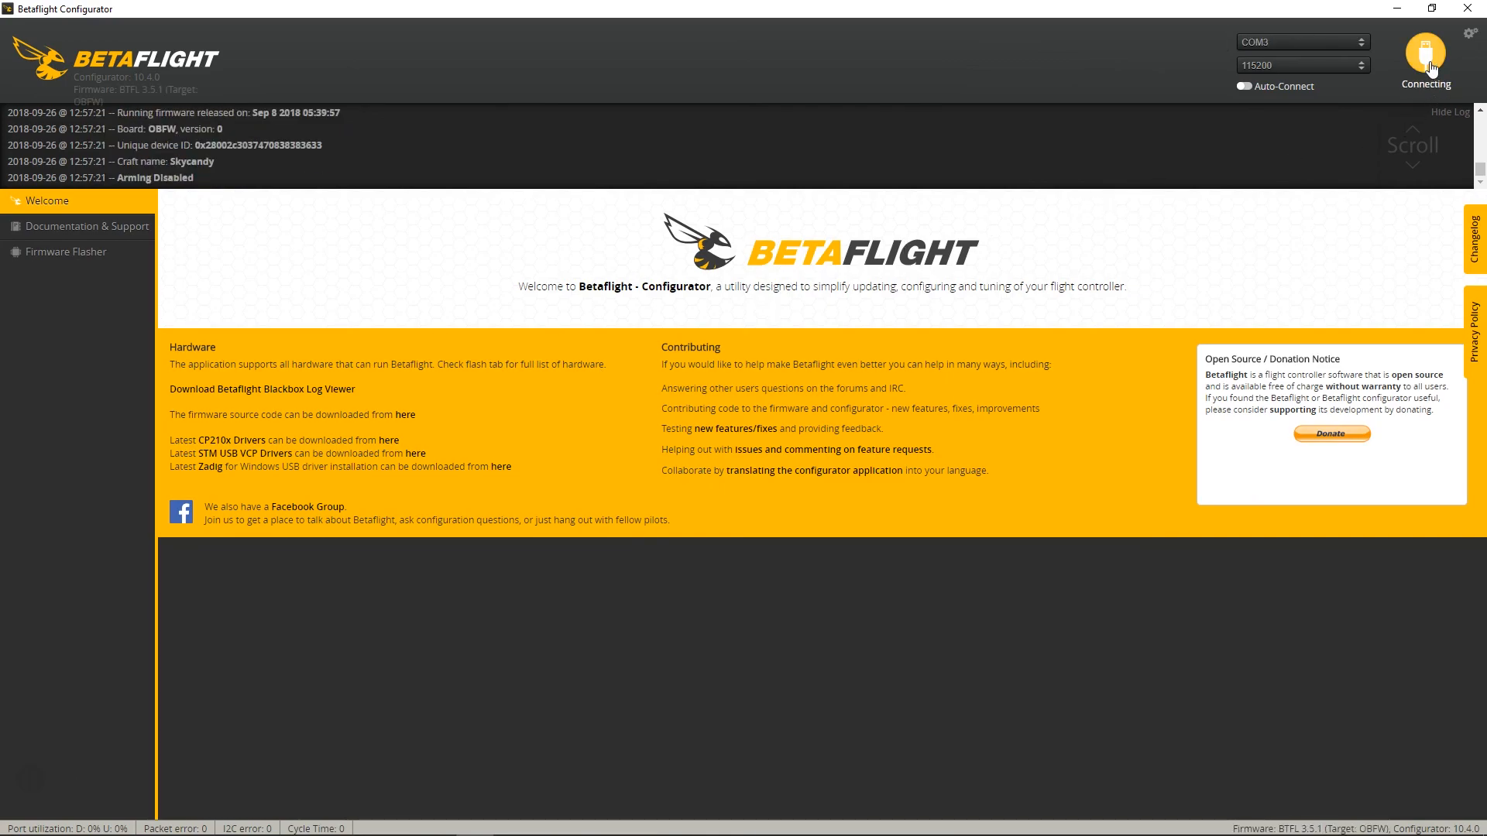
pyautogui.click(1422, 54)
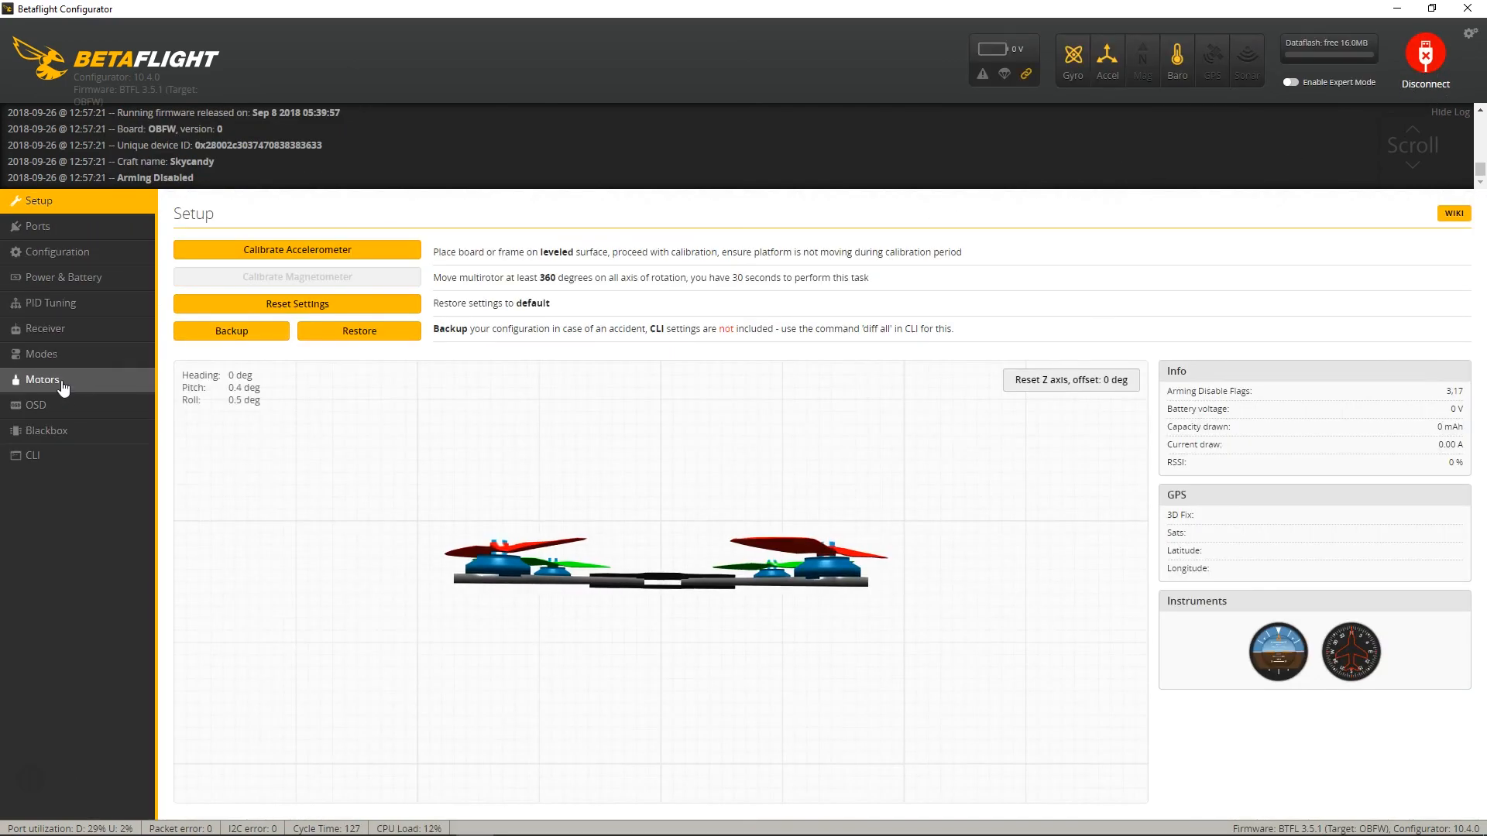
pyautogui.click(42, 379)
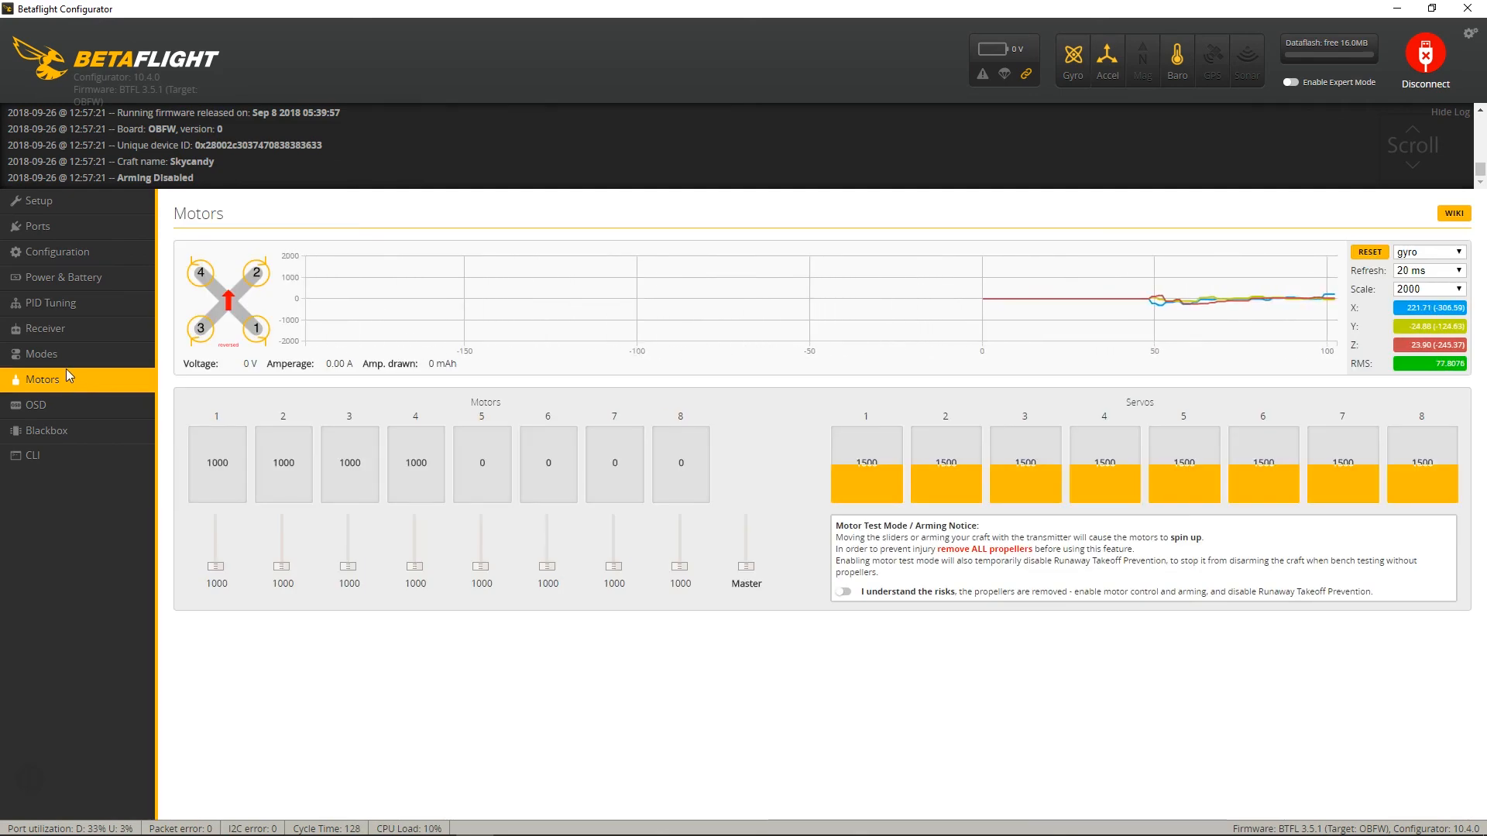